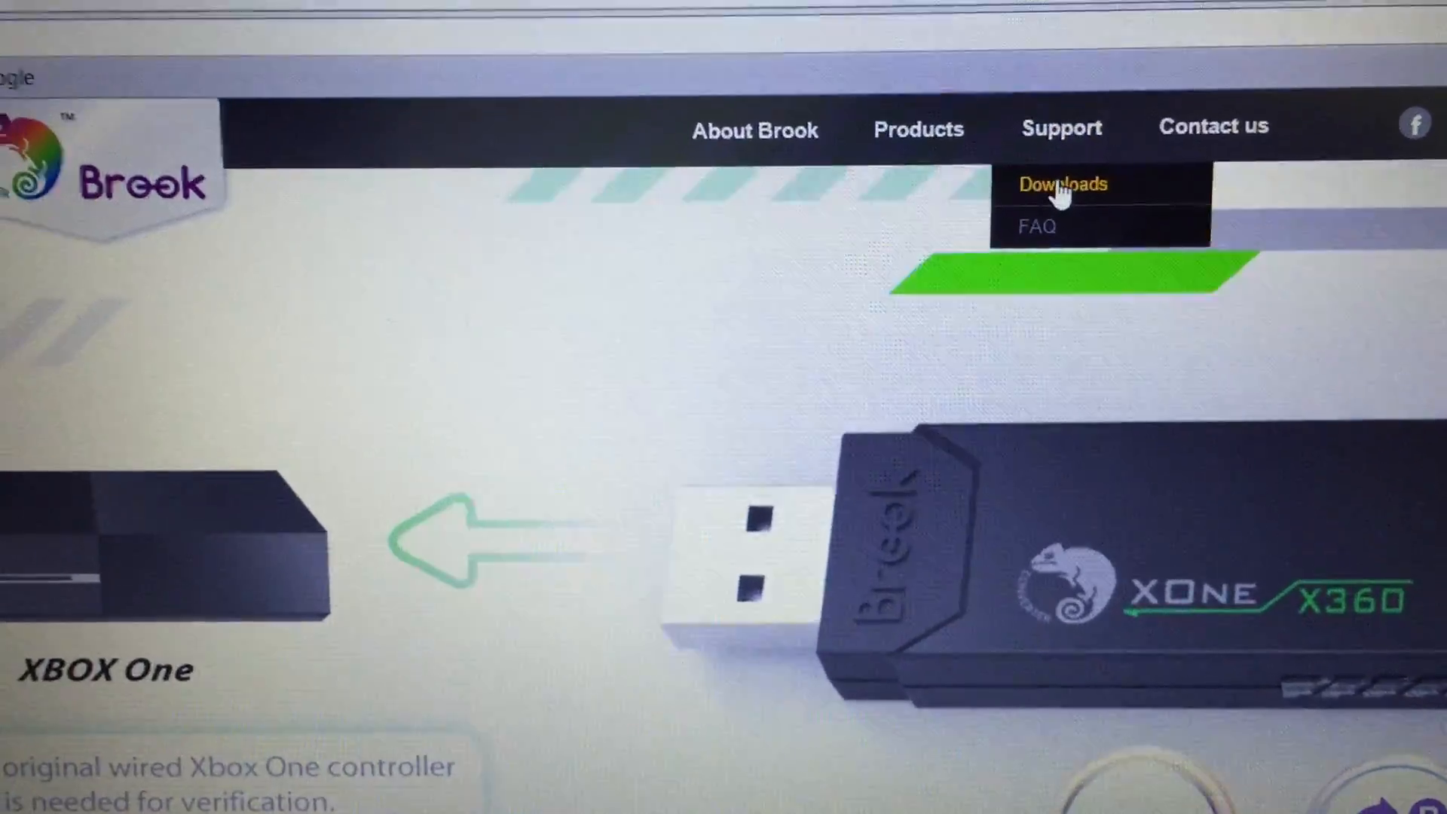
- Go to Brook's Downloads section and show the PS3PS4 Fighting Board files
left_click(1063, 184)
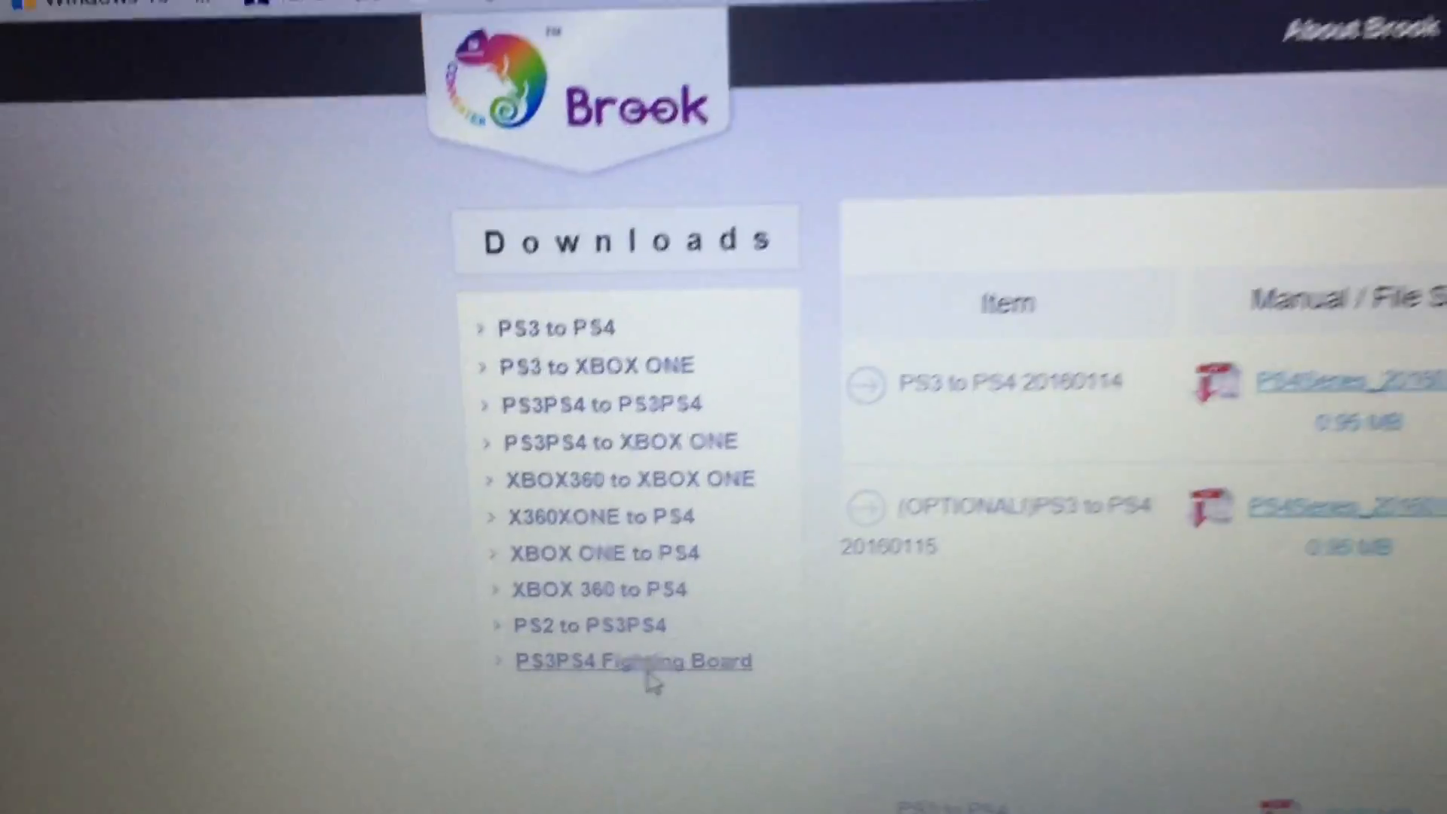
left_click(631, 661)
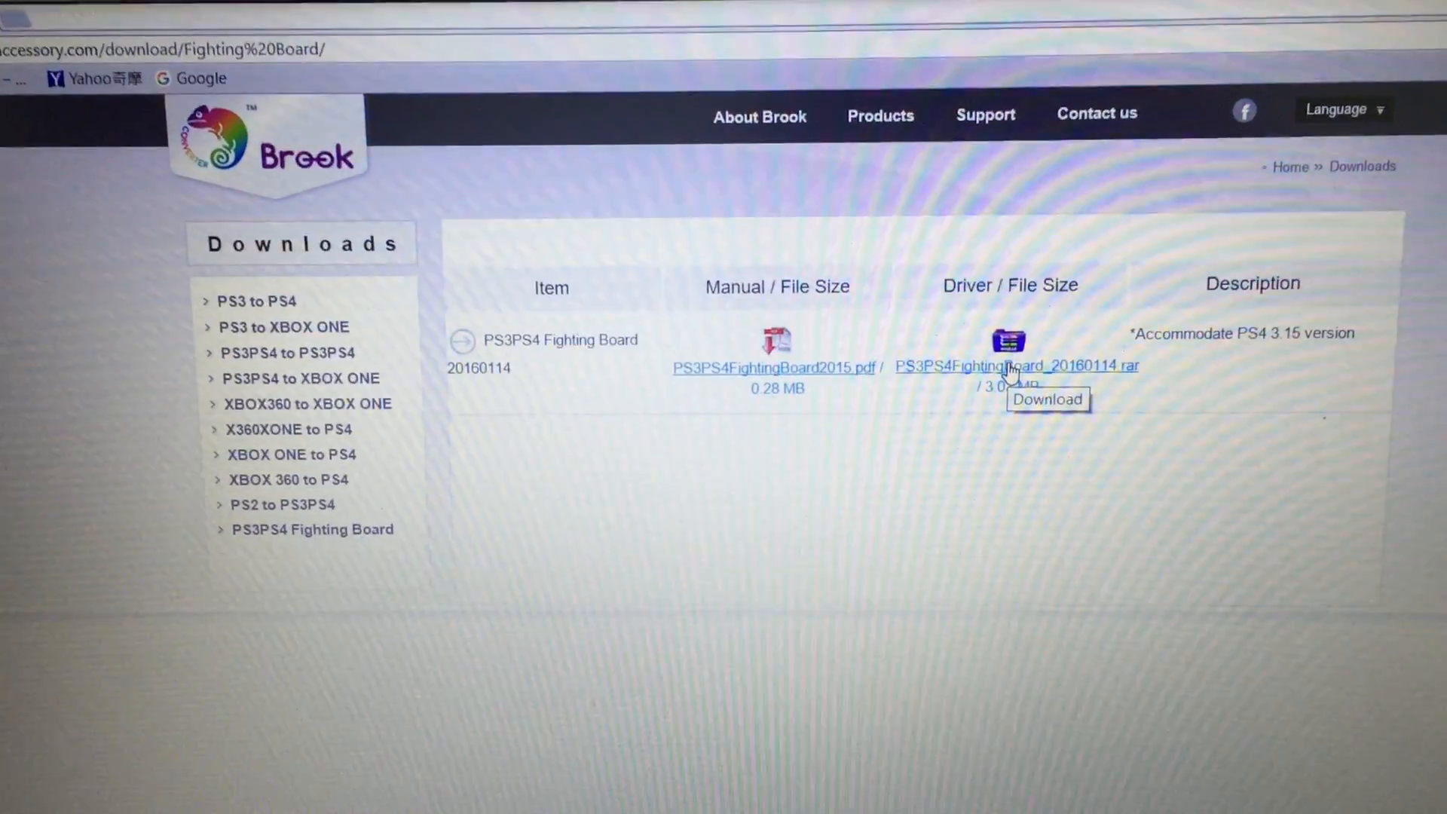
- Save PS3PS4FightingBoard_20160114.rar to the desktop and extract ZPMN00R_V12_20160114.exe from it
left_click(1016, 366)
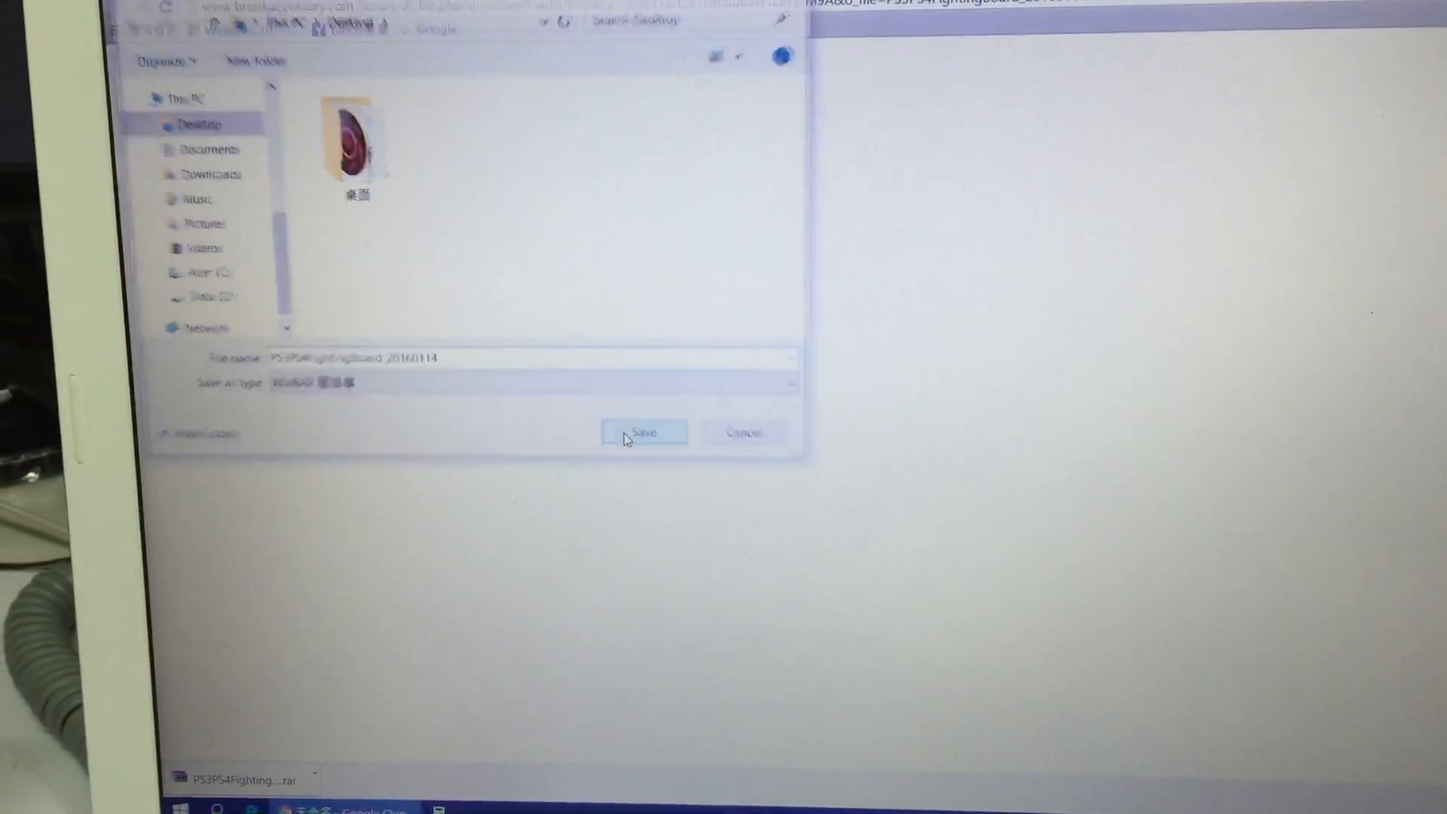
left_click(643, 432)
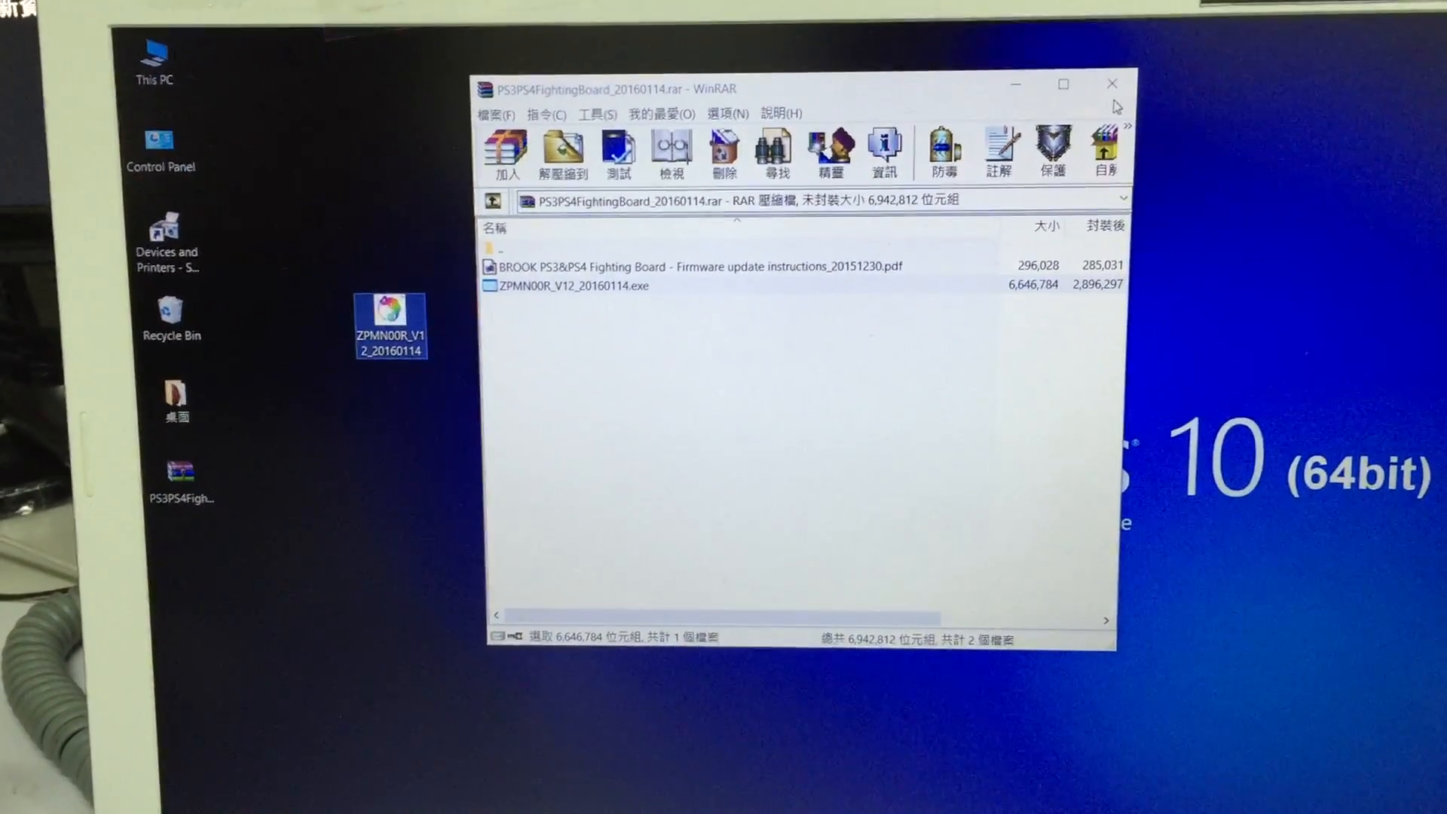
left_click(1113, 83)
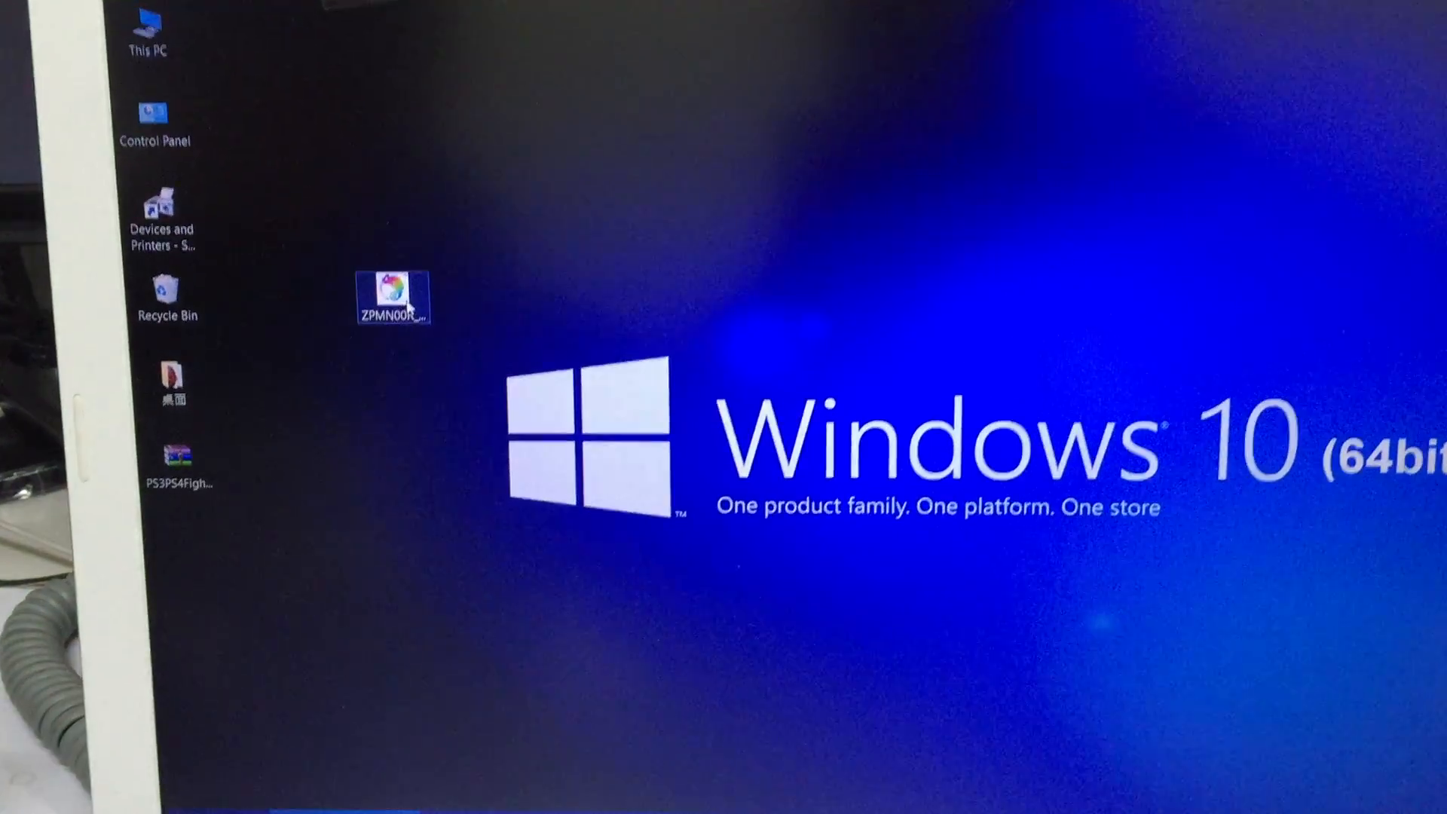
right_click(391, 297)
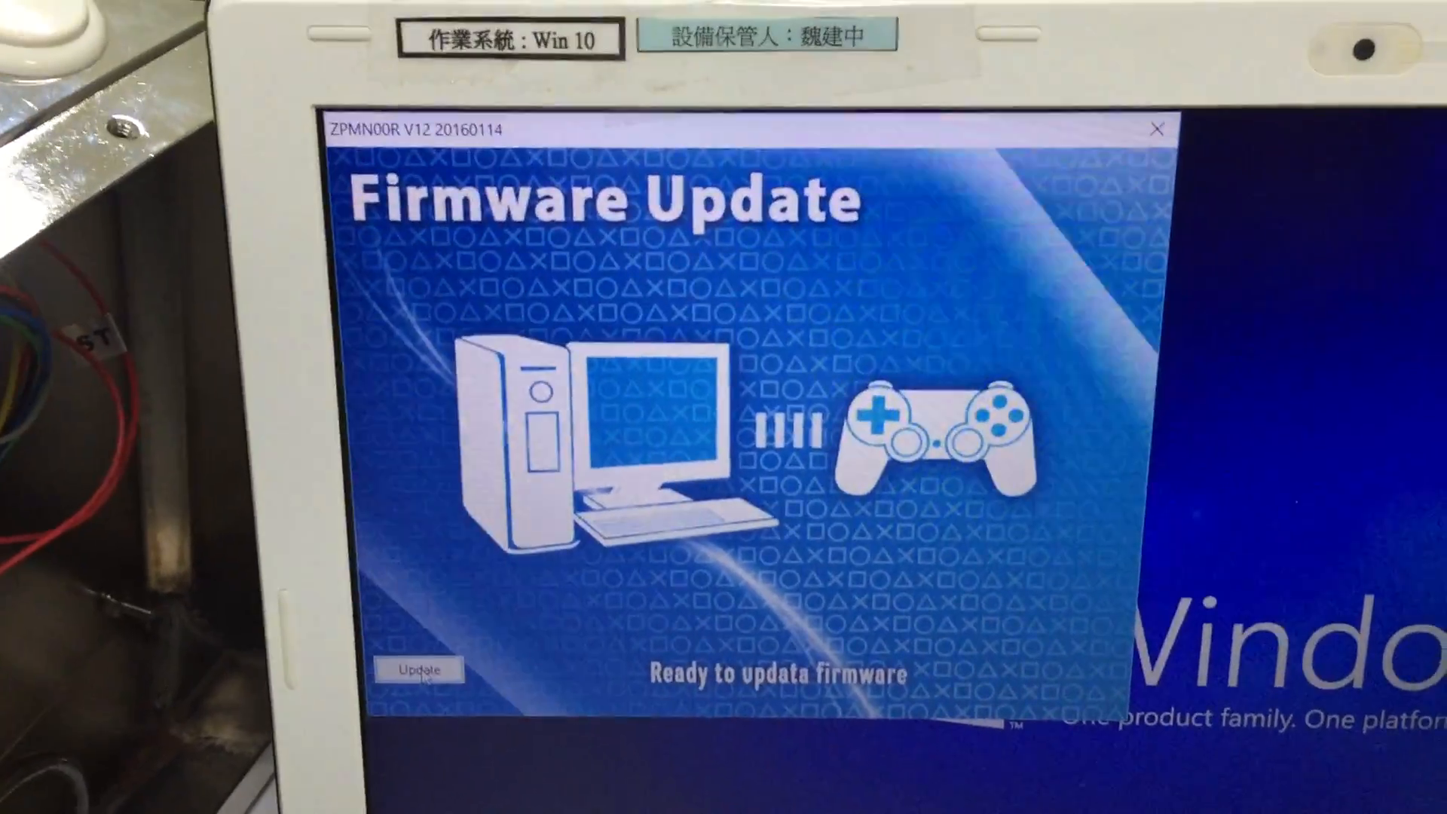
- Start the ZPMN00R board firmware update, then close the updater window
left_click(418, 668)
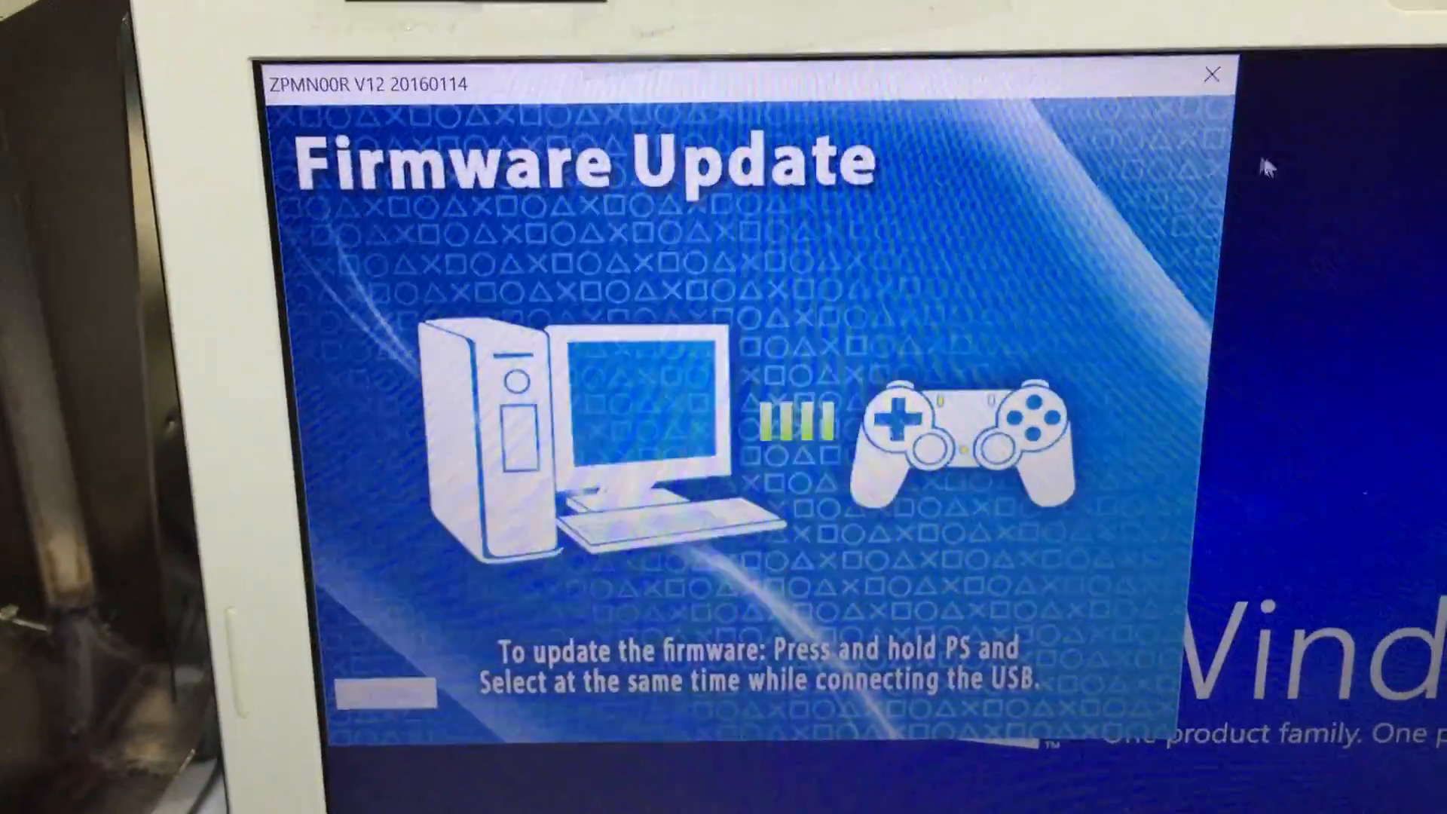
left_click(1212, 74)
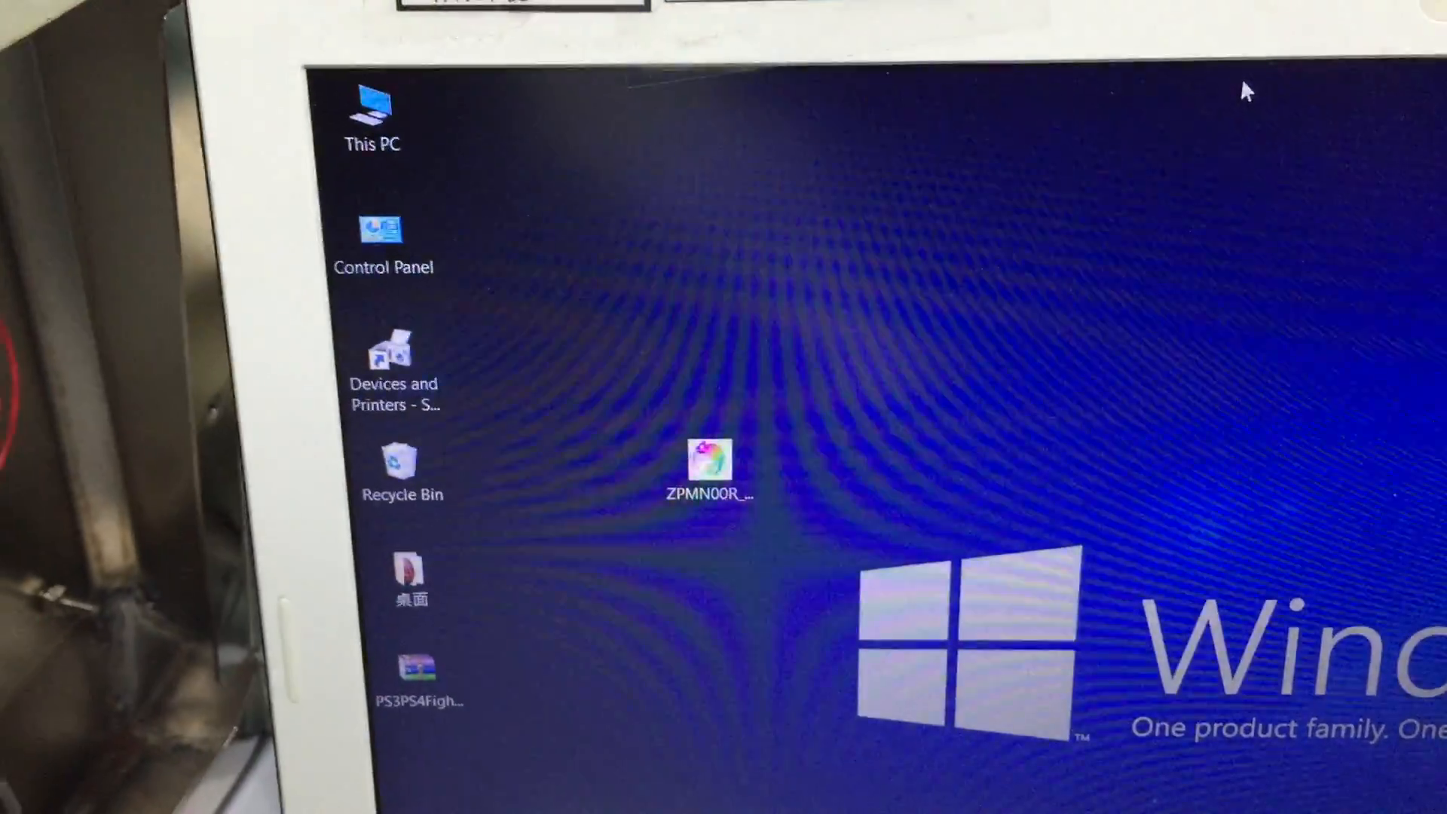